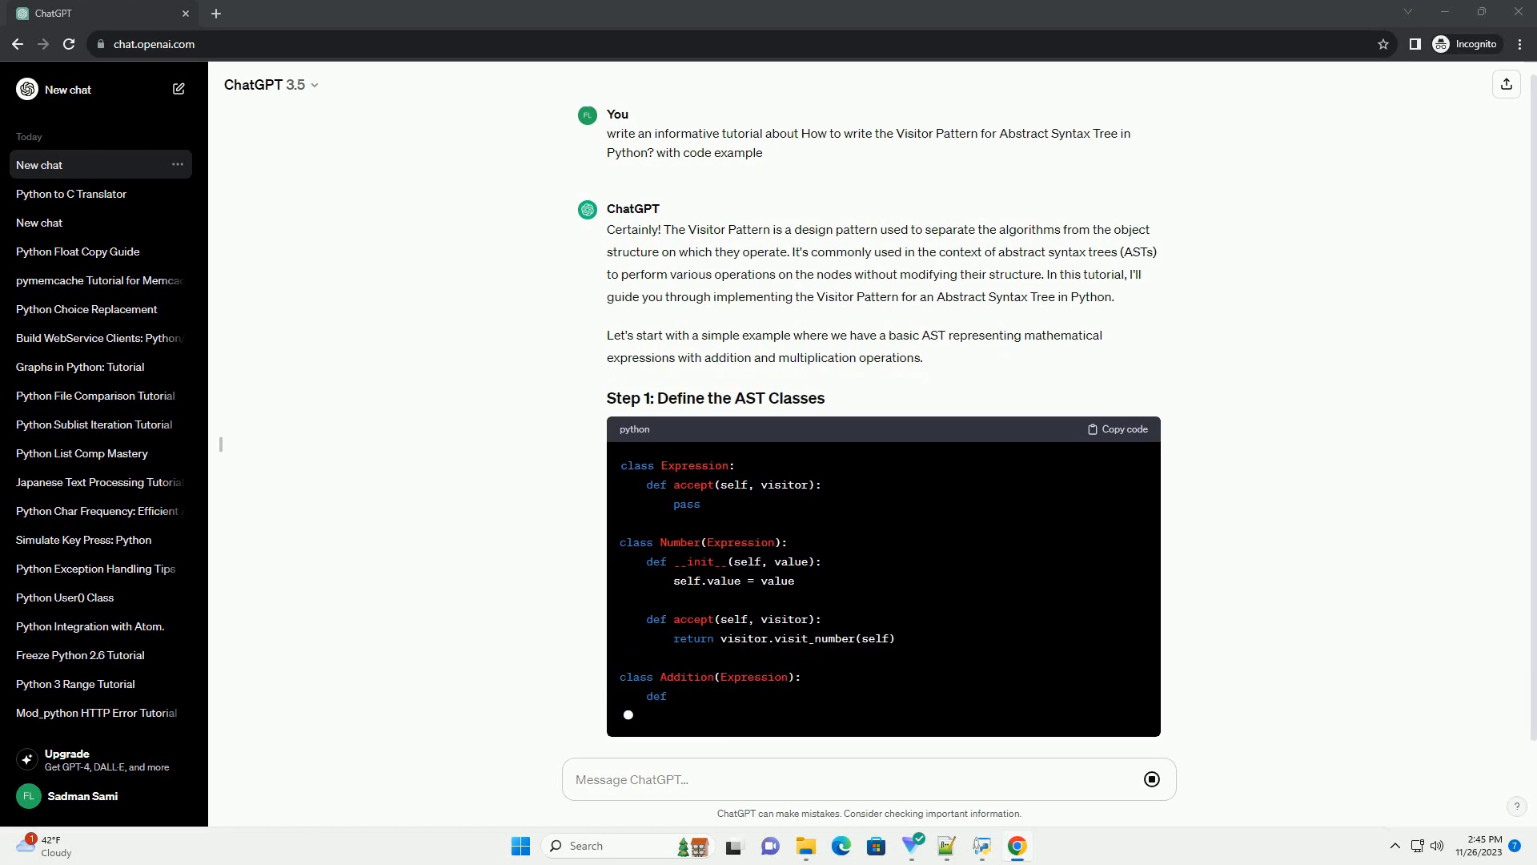
{"action": "scroll", "scroll_direction": "down", "scroll_amount": 3}
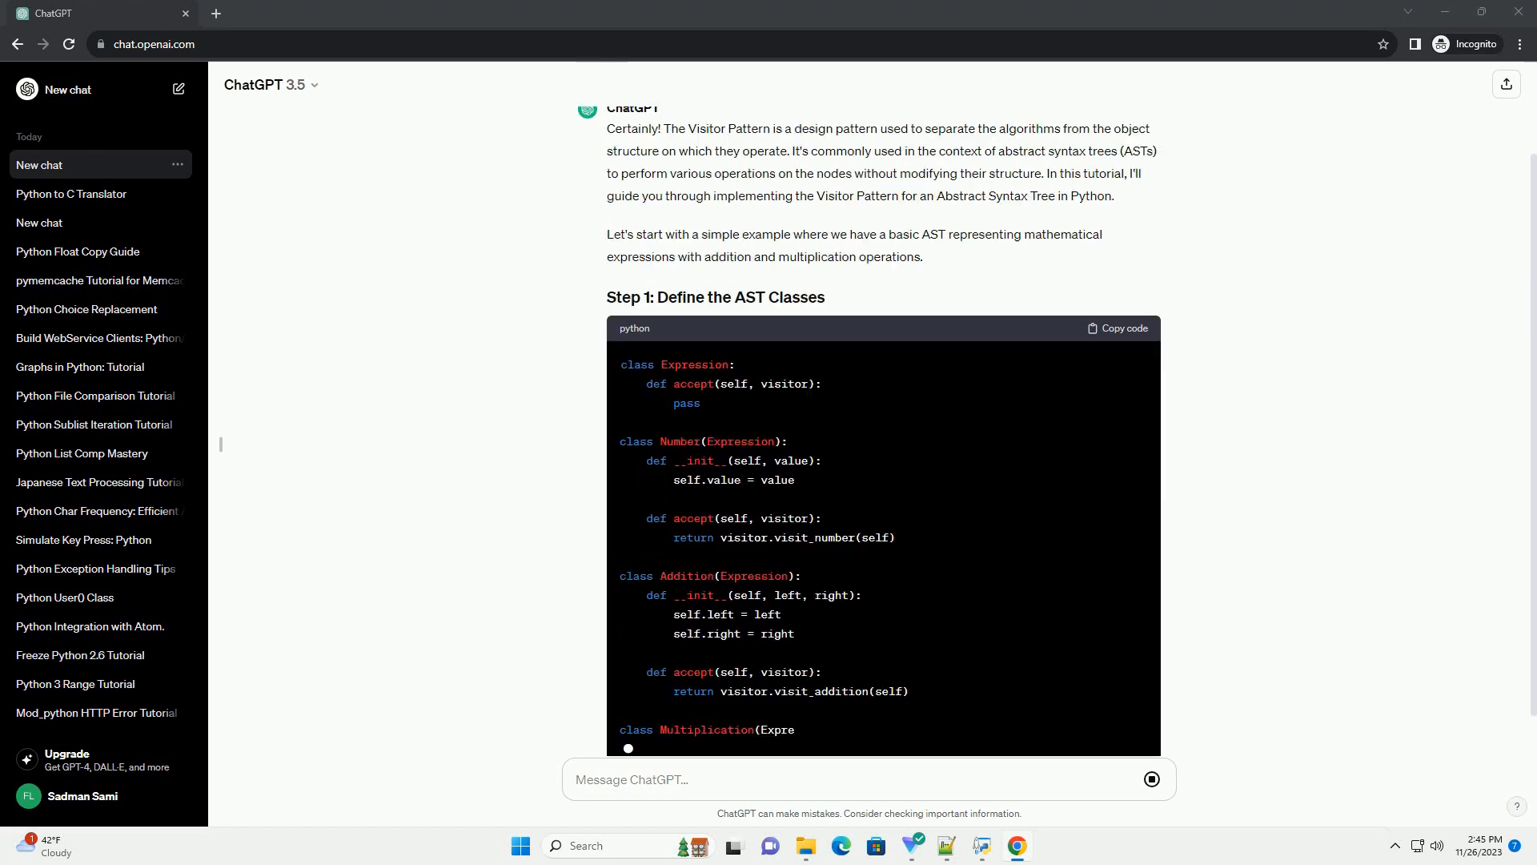
{"action": "scroll", "scroll_direction": "down", "scroll_amount": 3}
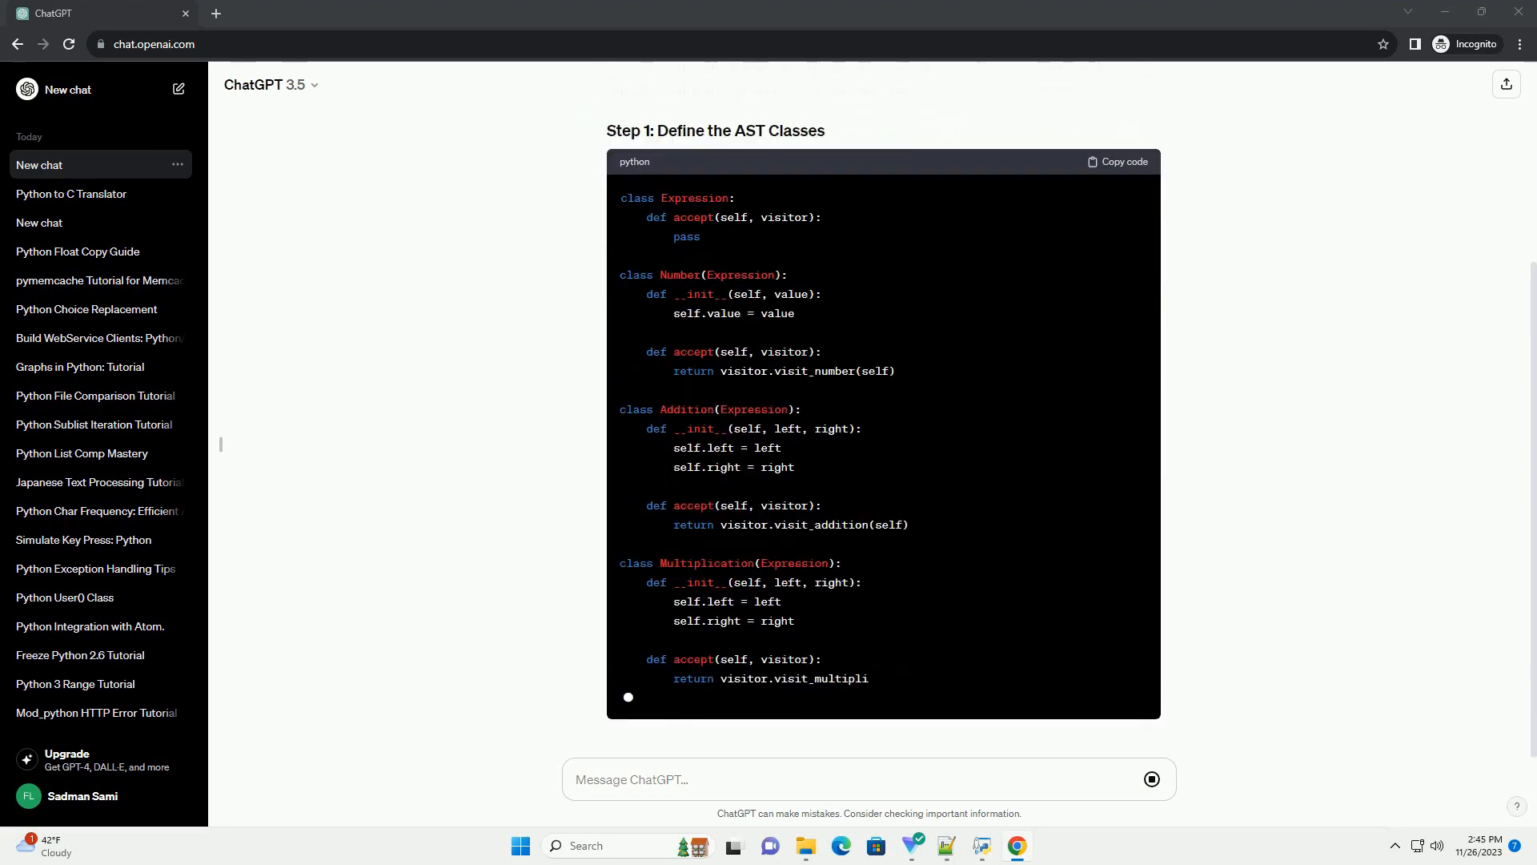
{"action": "scroll", "scroll_direction": "down", "scroll_amount": 3}
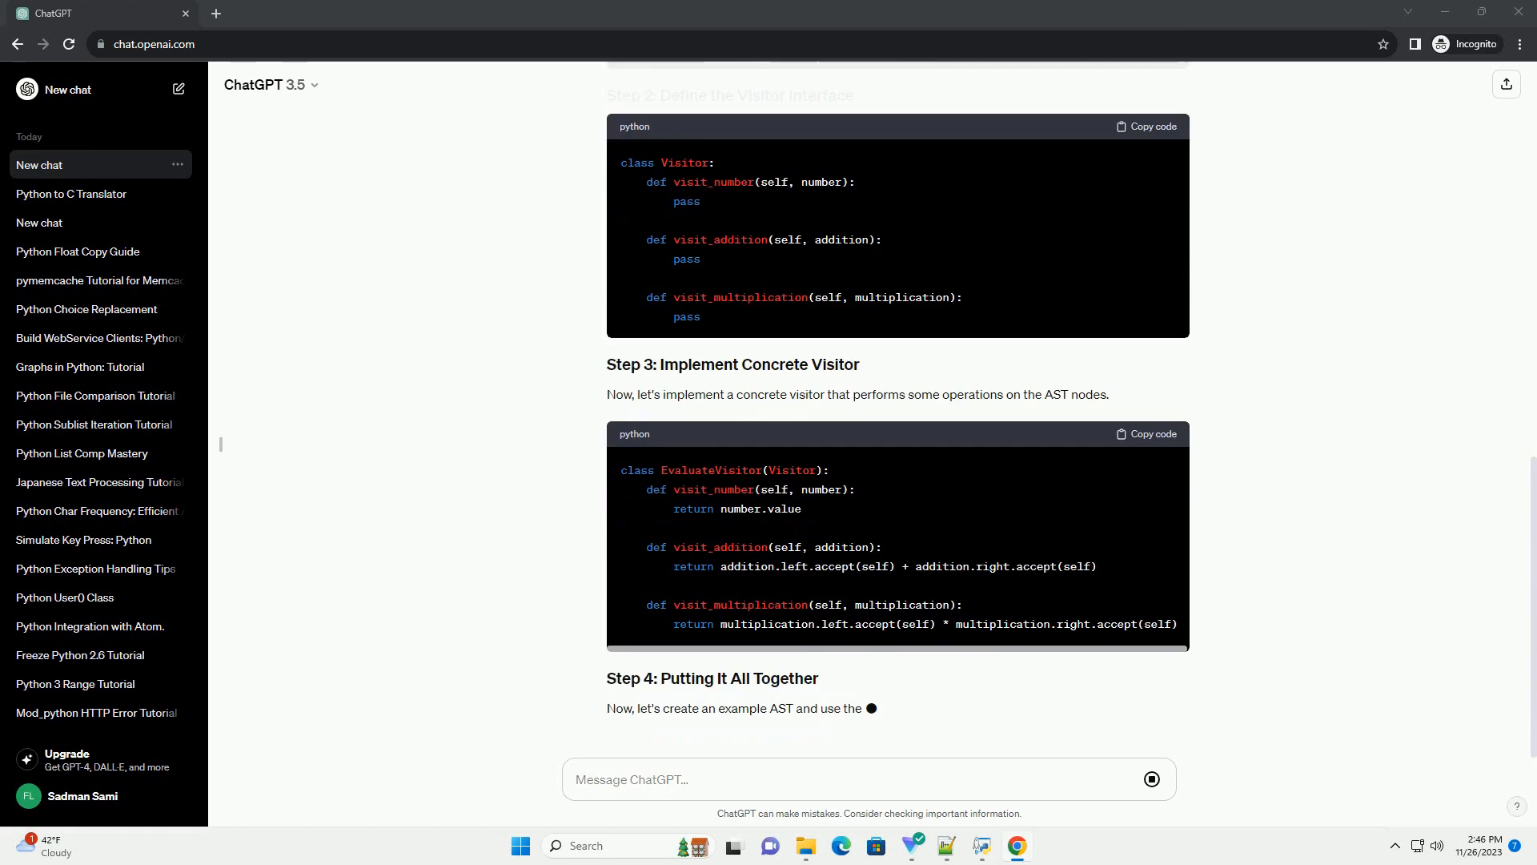
{"action": "scroll", "scroll_direction": "down", "scroll_amount": 3}
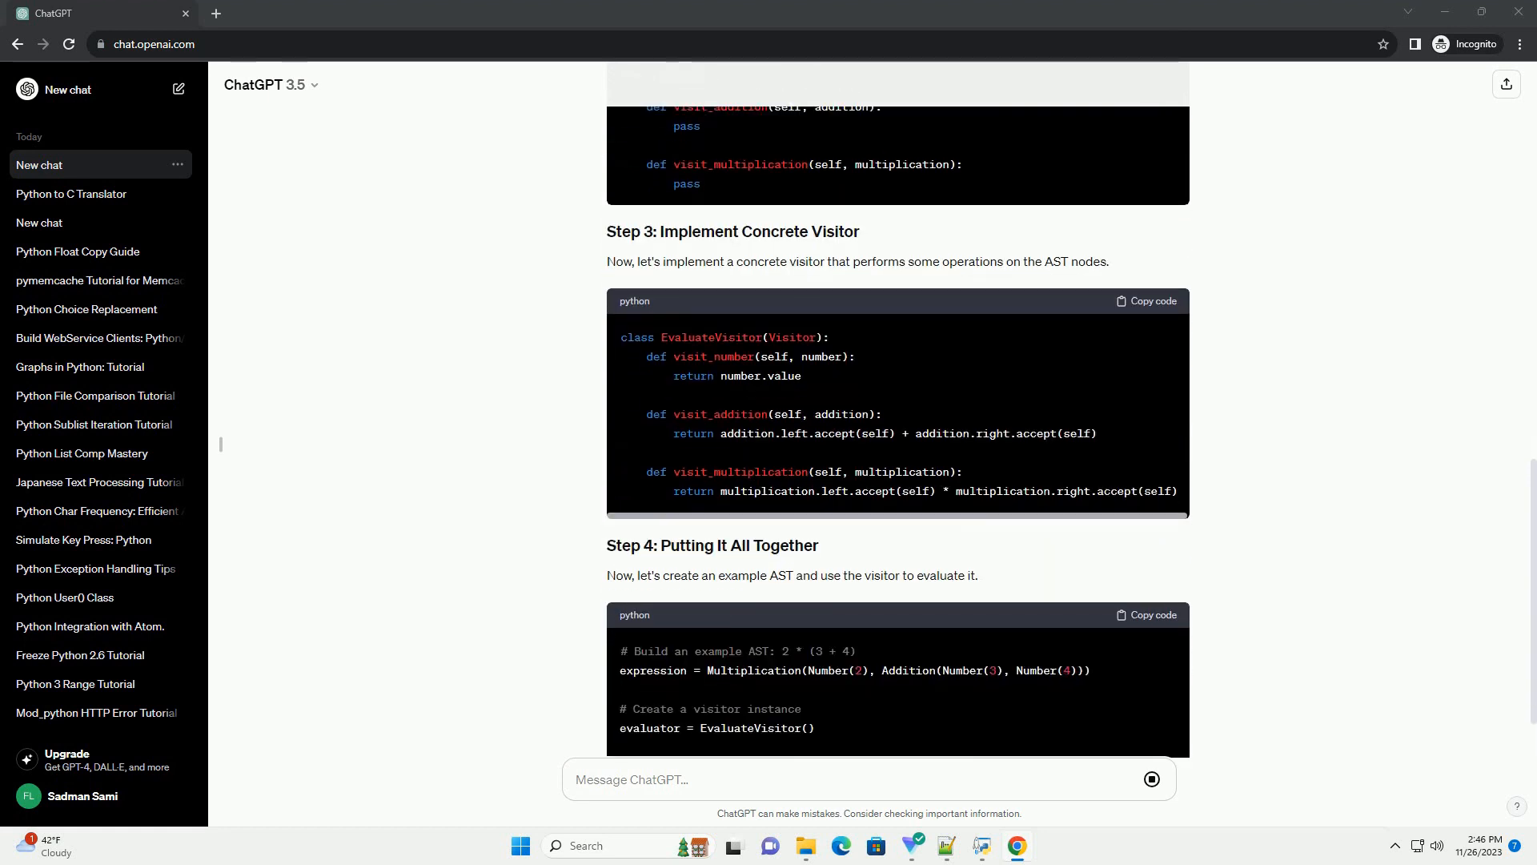
{"action": "scroll", "scroll_direction": "down", "scroll_amount": 3}
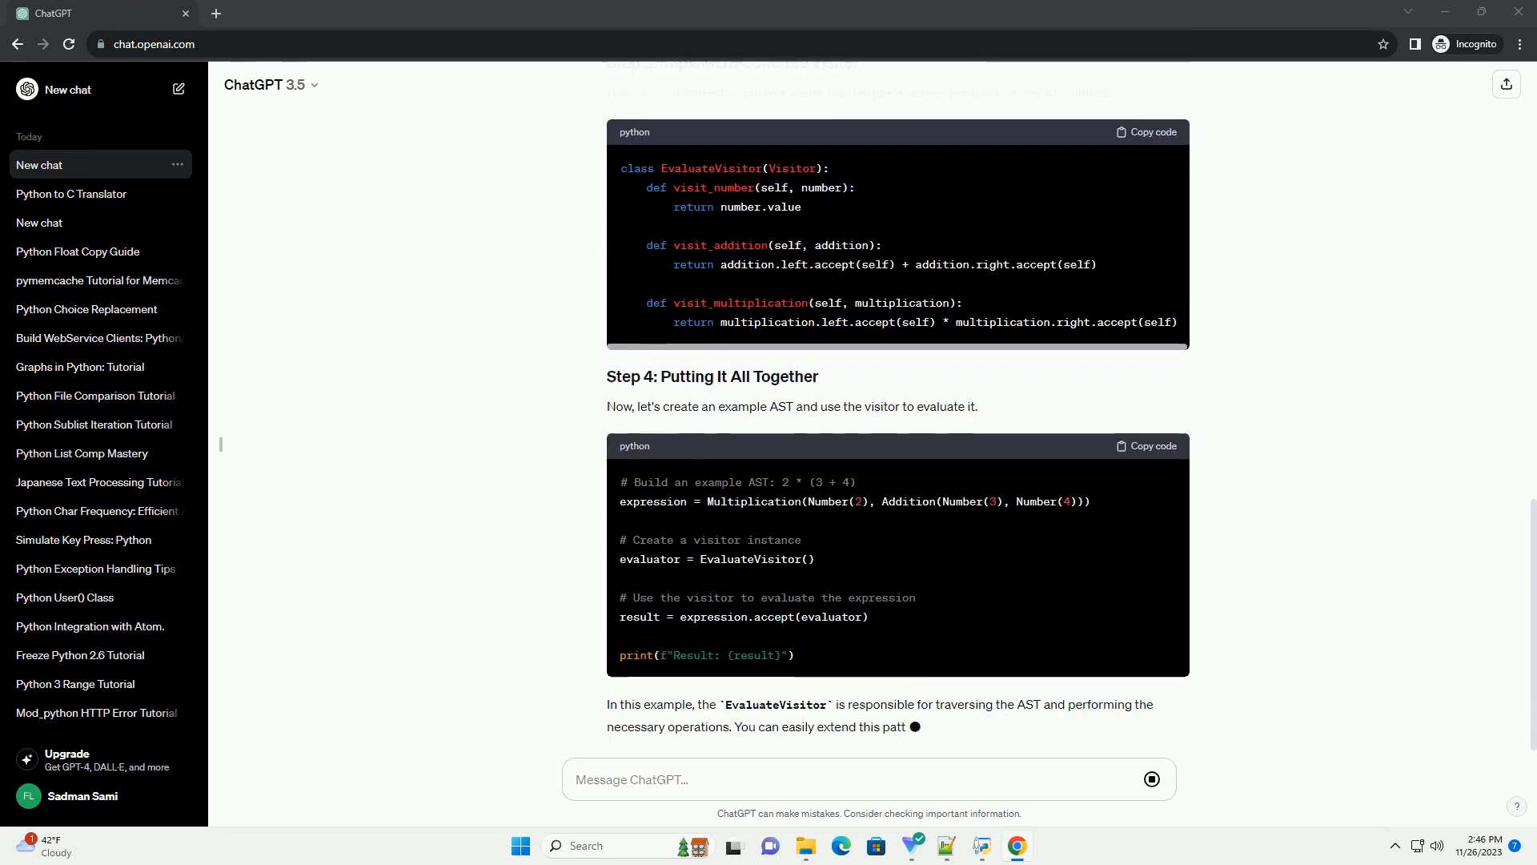